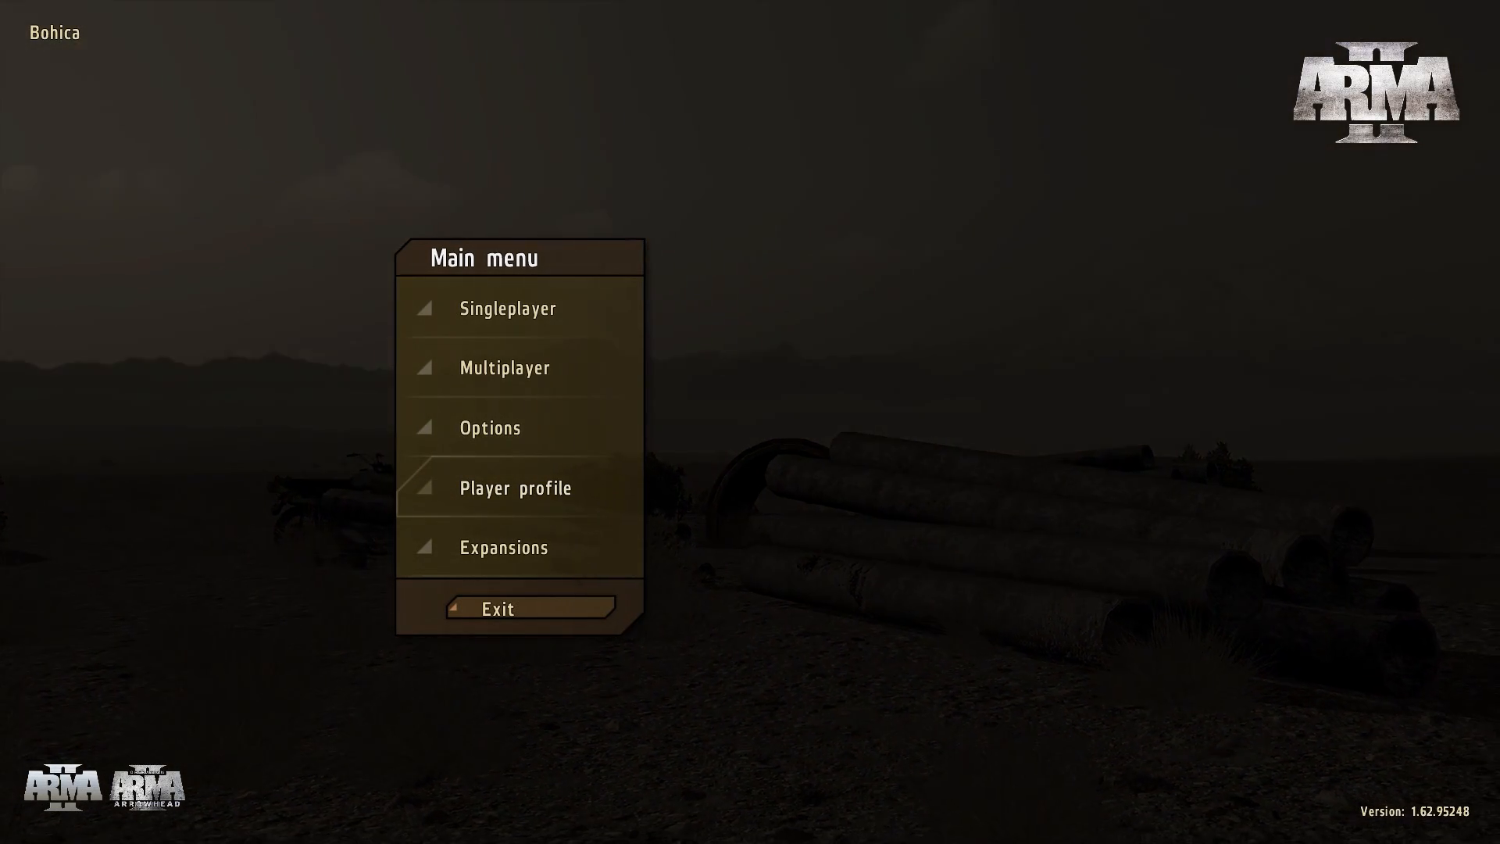
- Create a new player profile named 'Bohica Ice' with the Peter V. face
left_click(514, 487)
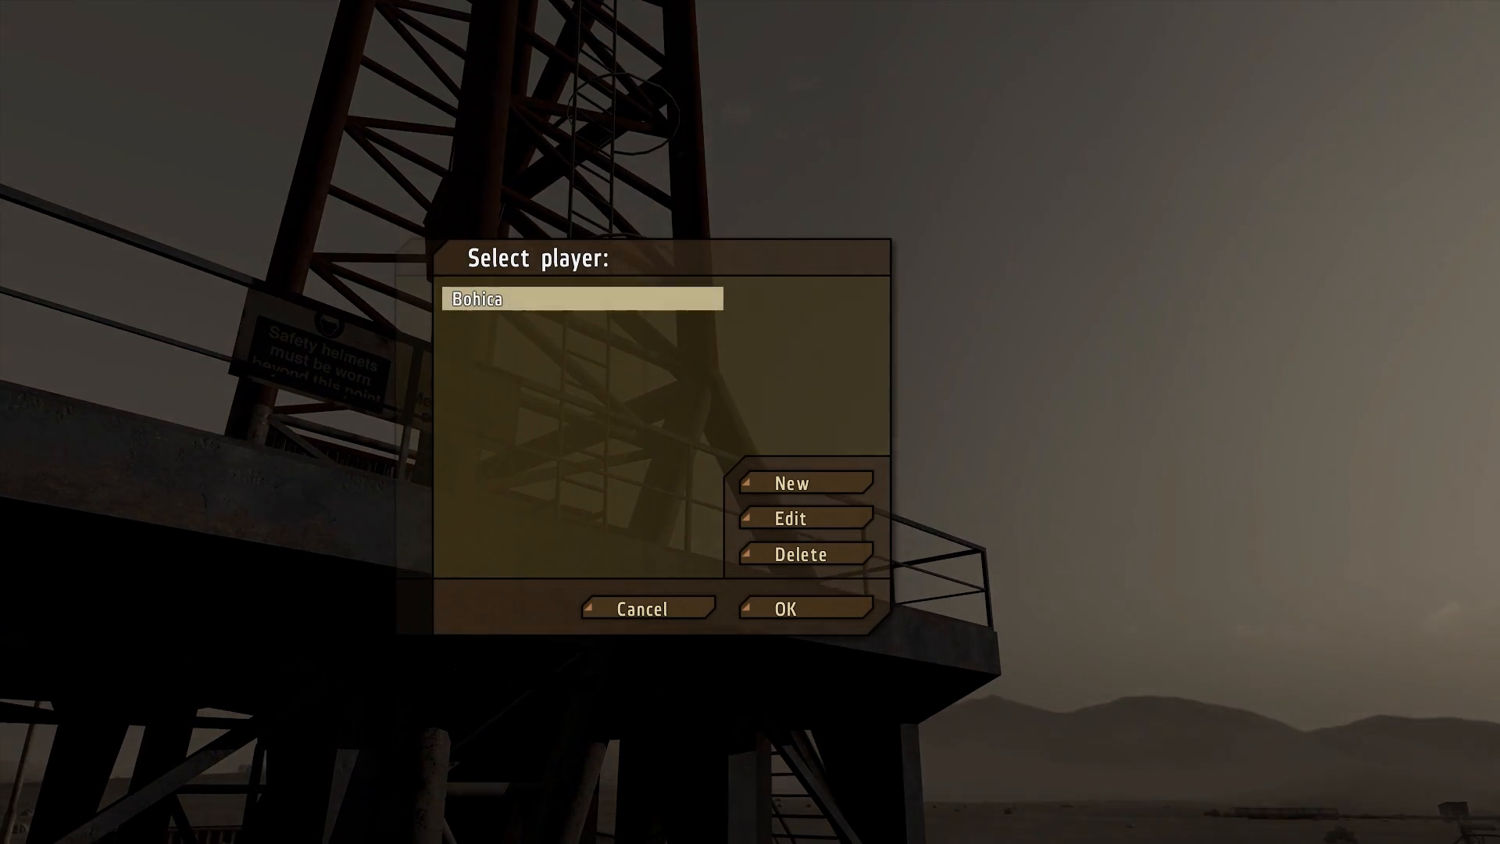
left_click(788, 516)
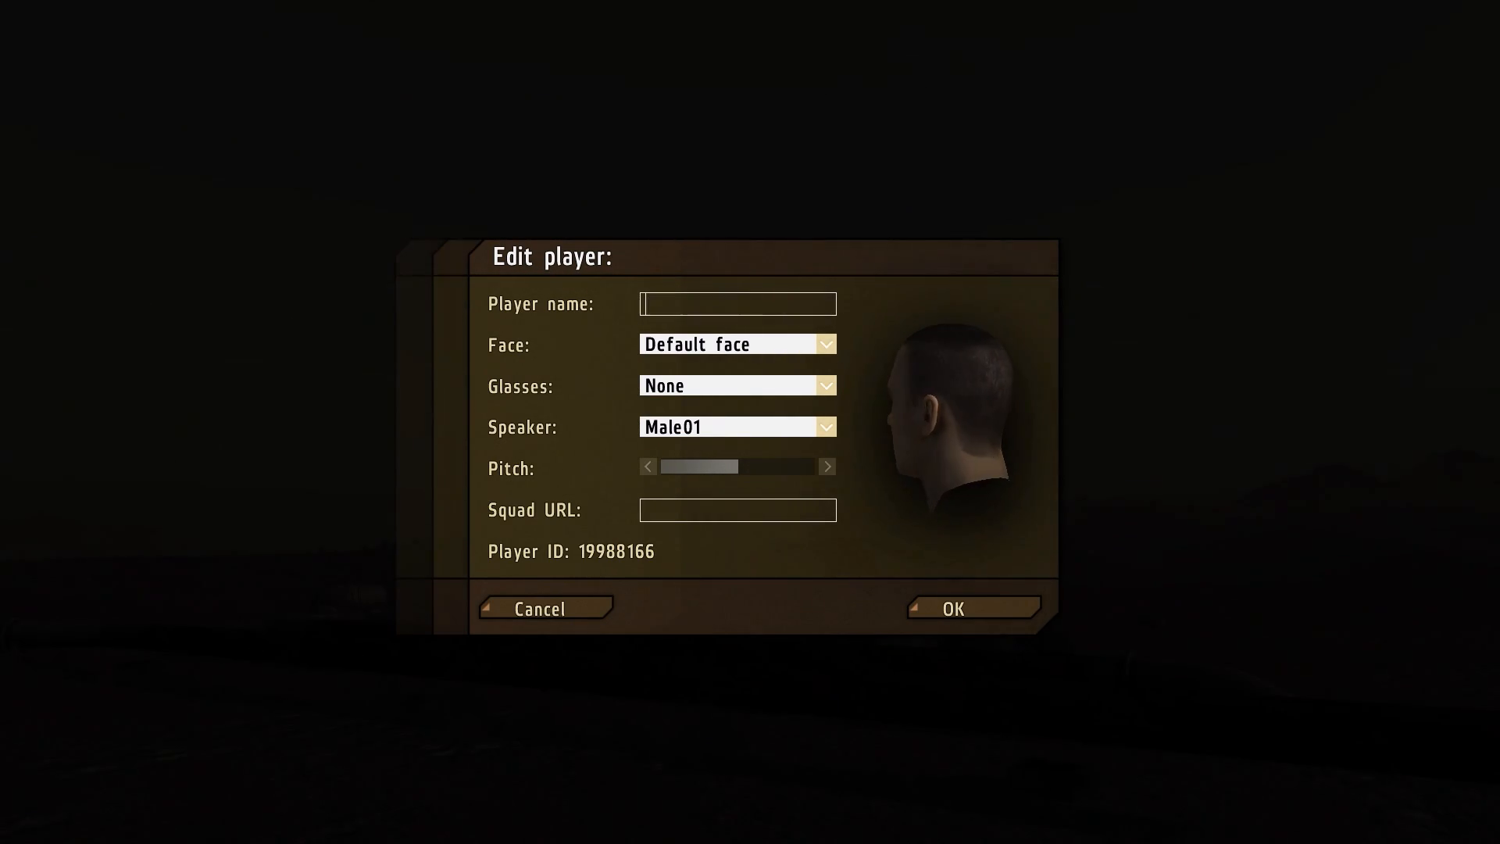
type("S")
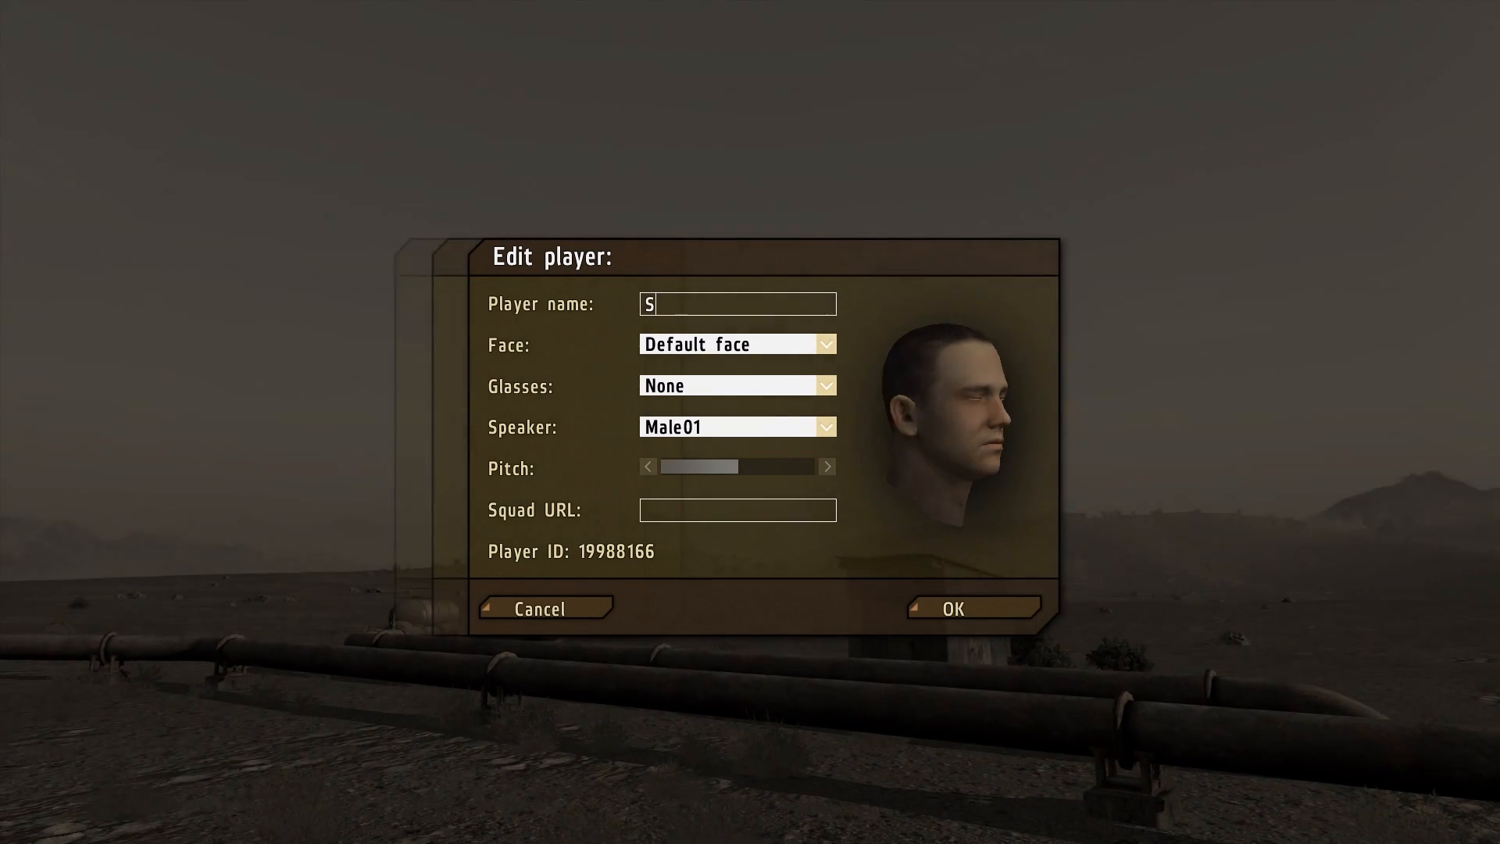
type("Bohica Ice")
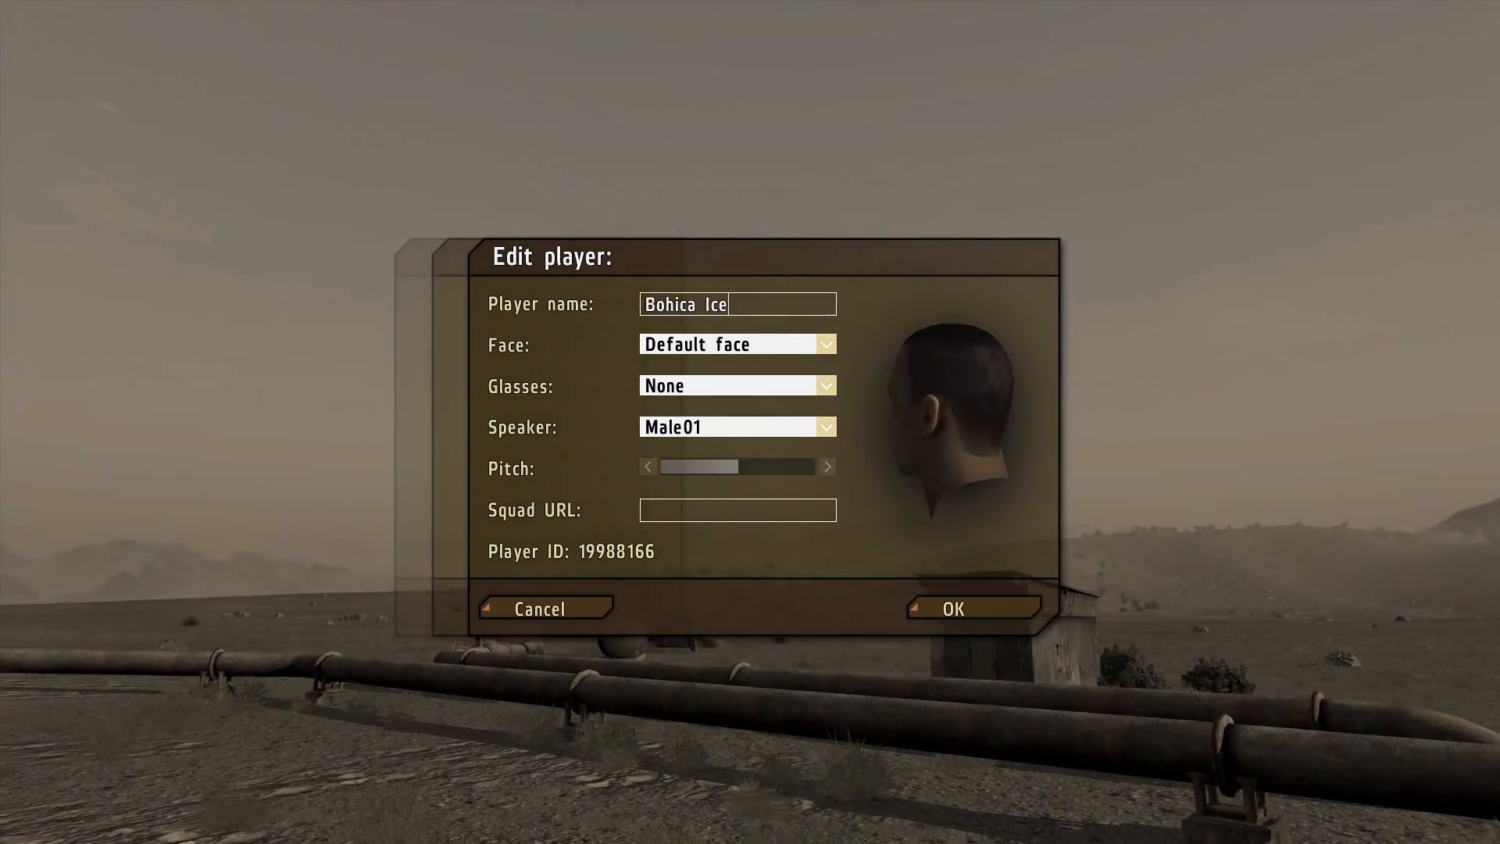
left_click(736, 344)
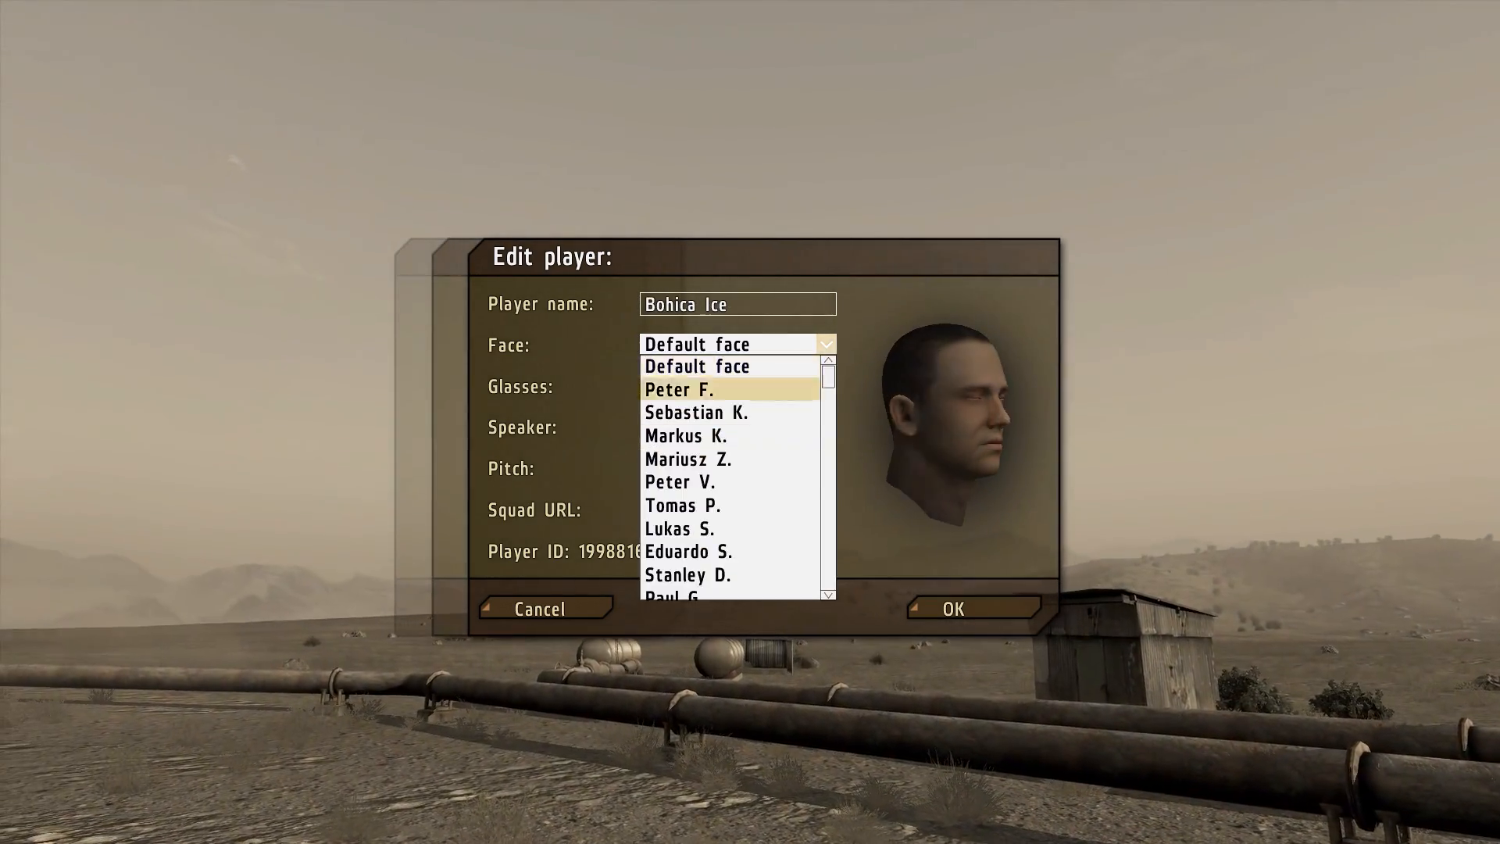
left_click(682, 482)
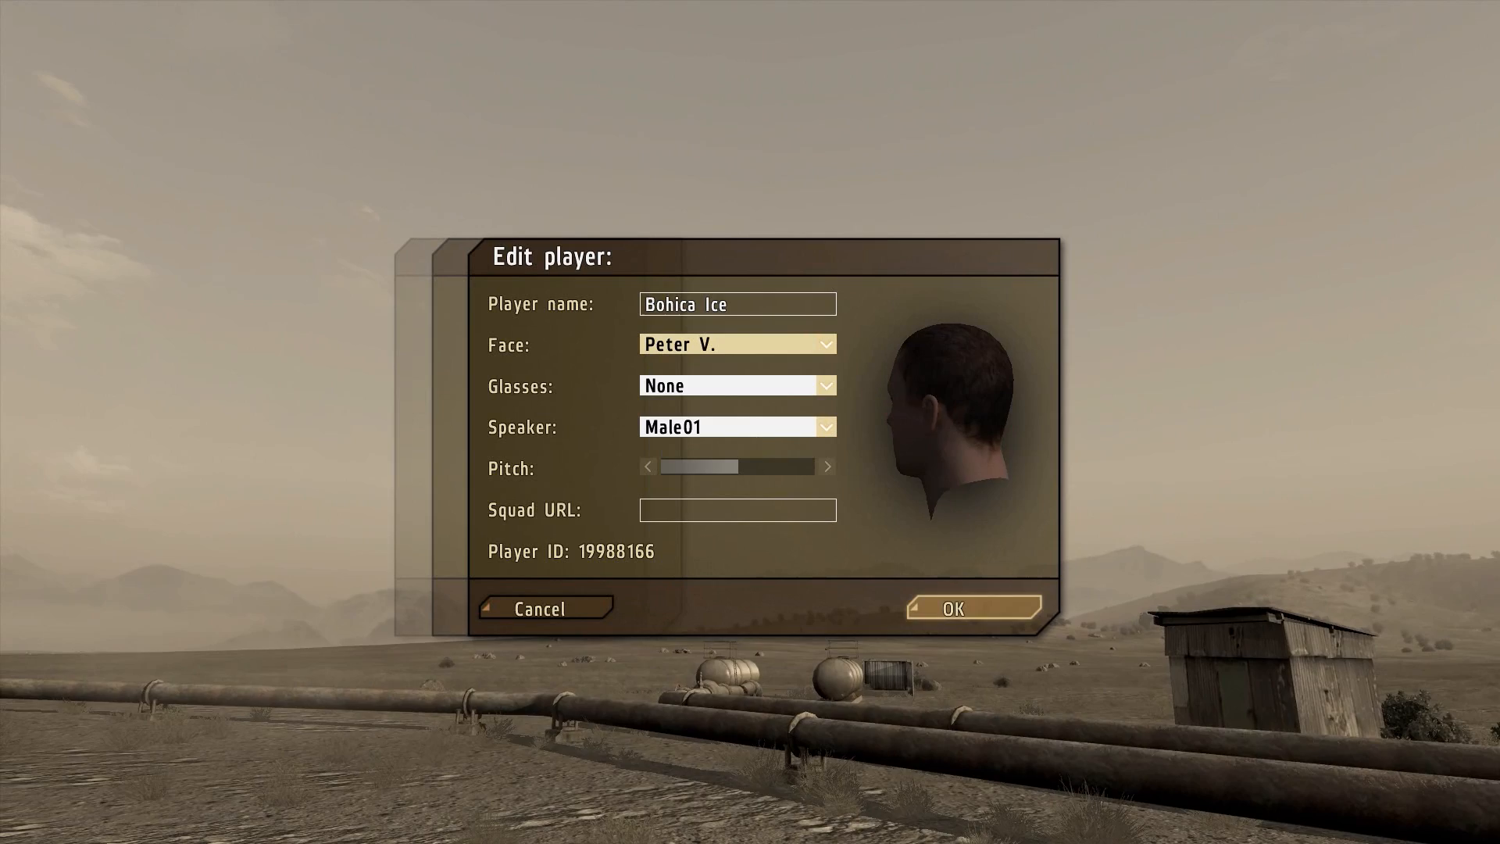
left_click(966, 608)
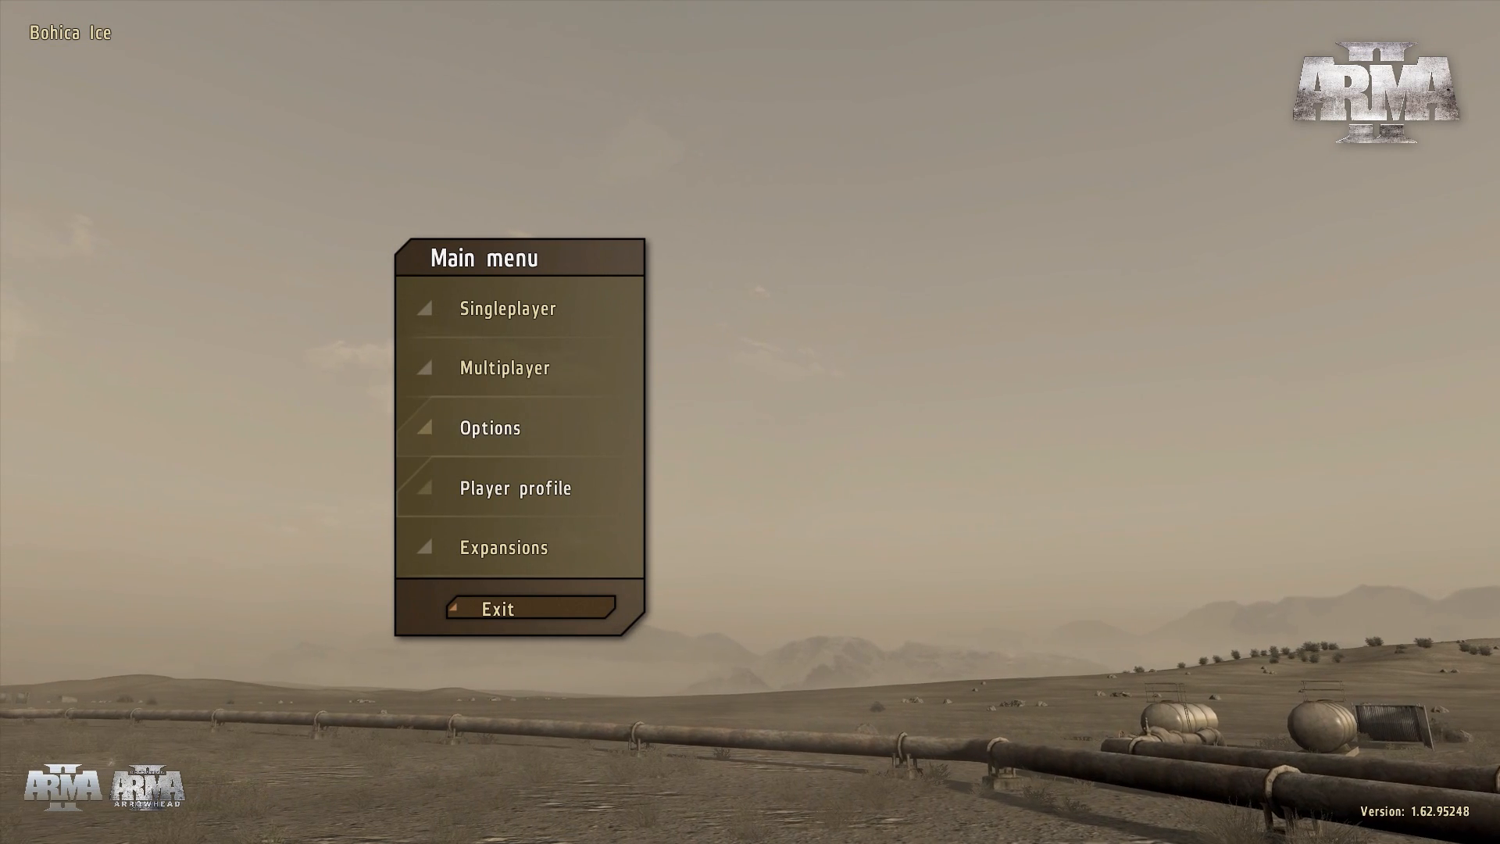
- In Game Options, set head bob to zero and disable subtitles and radio subtitles
left_click(489, 428)
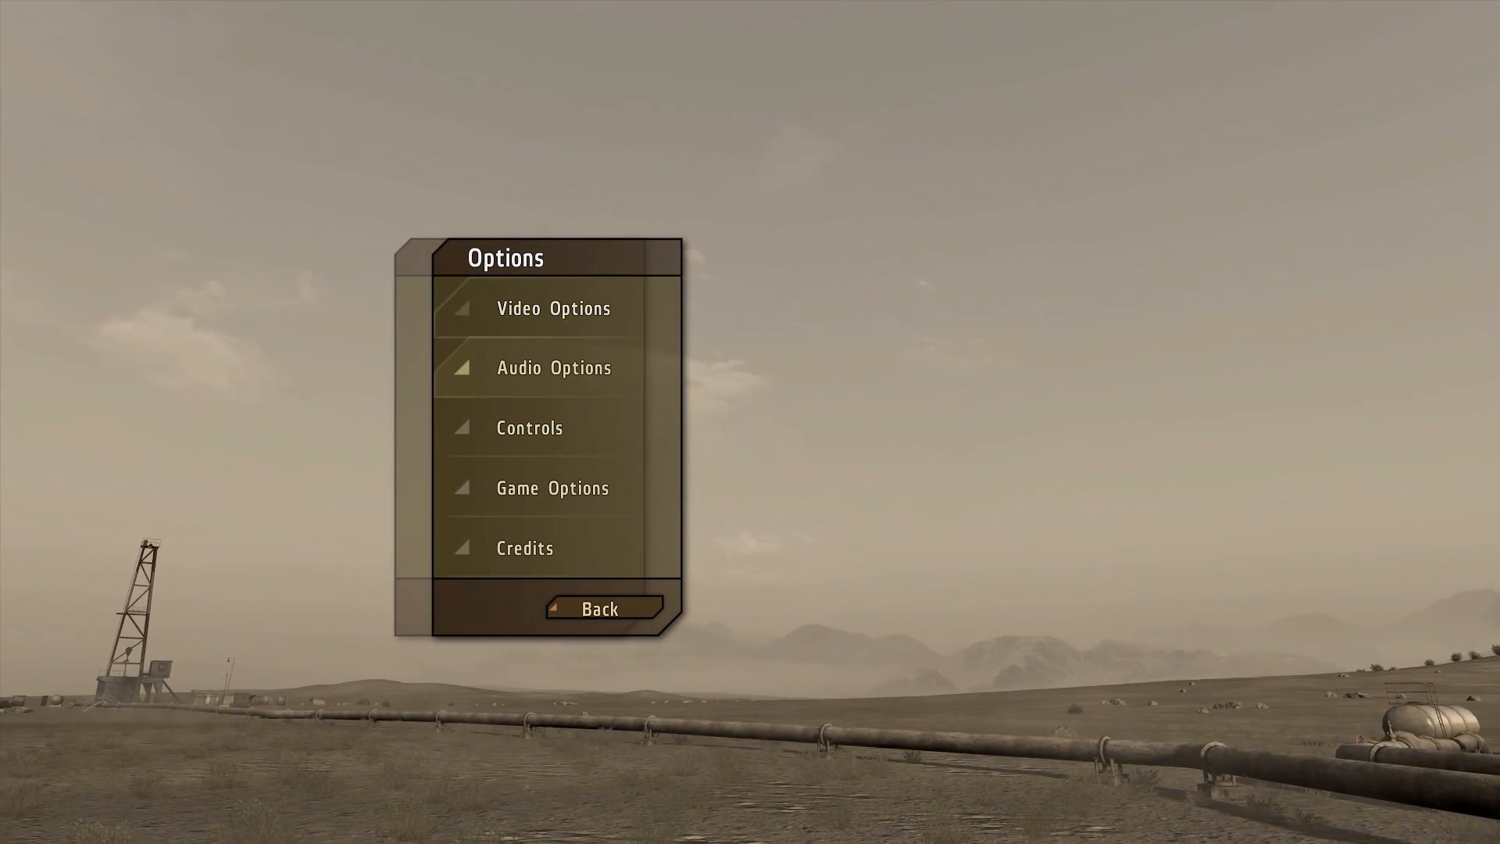
left_click(554, 368)
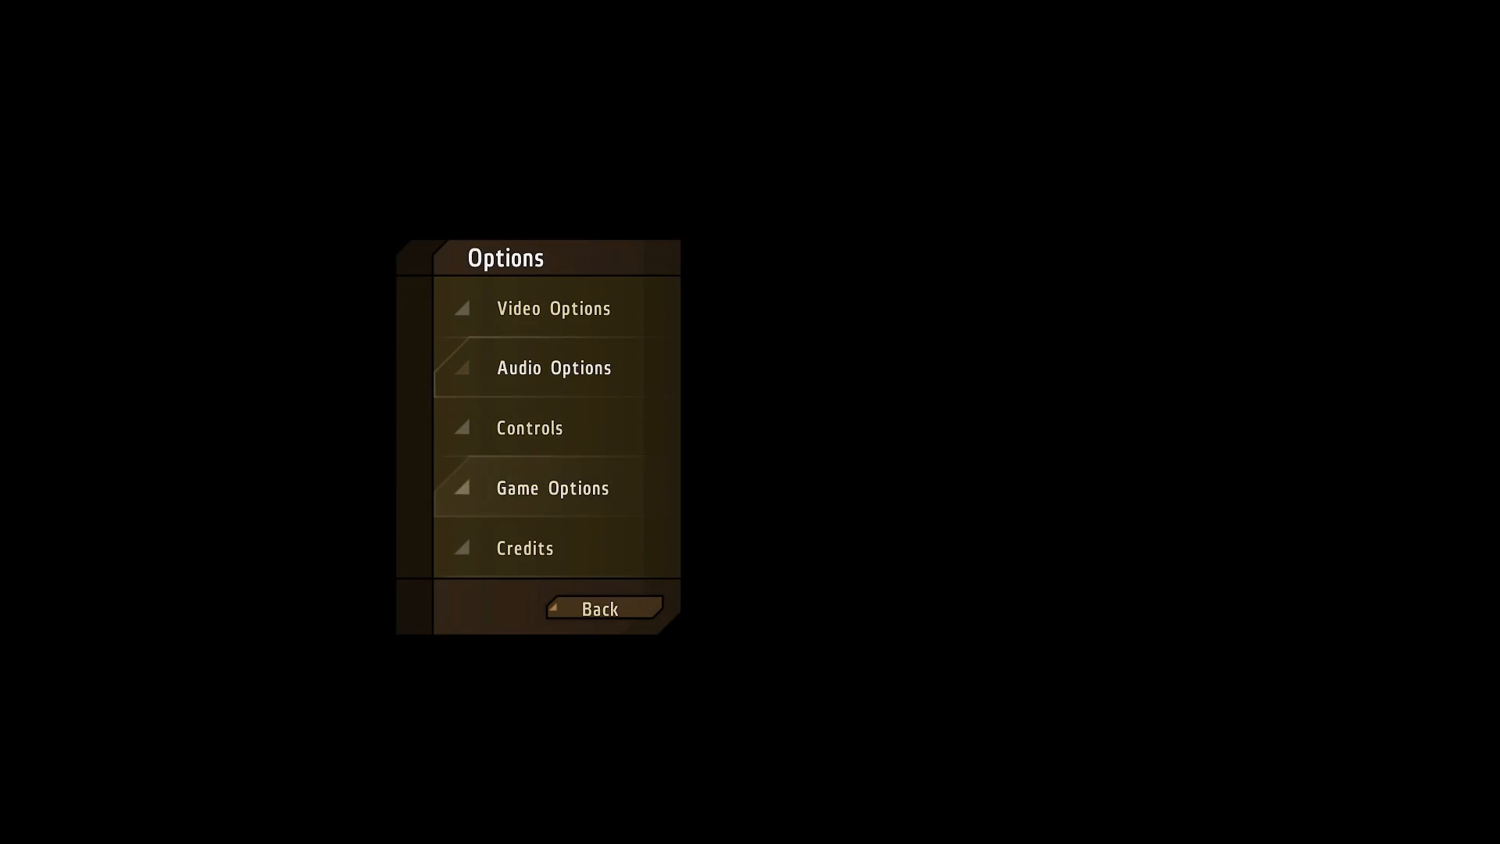
left_click(552, 488)
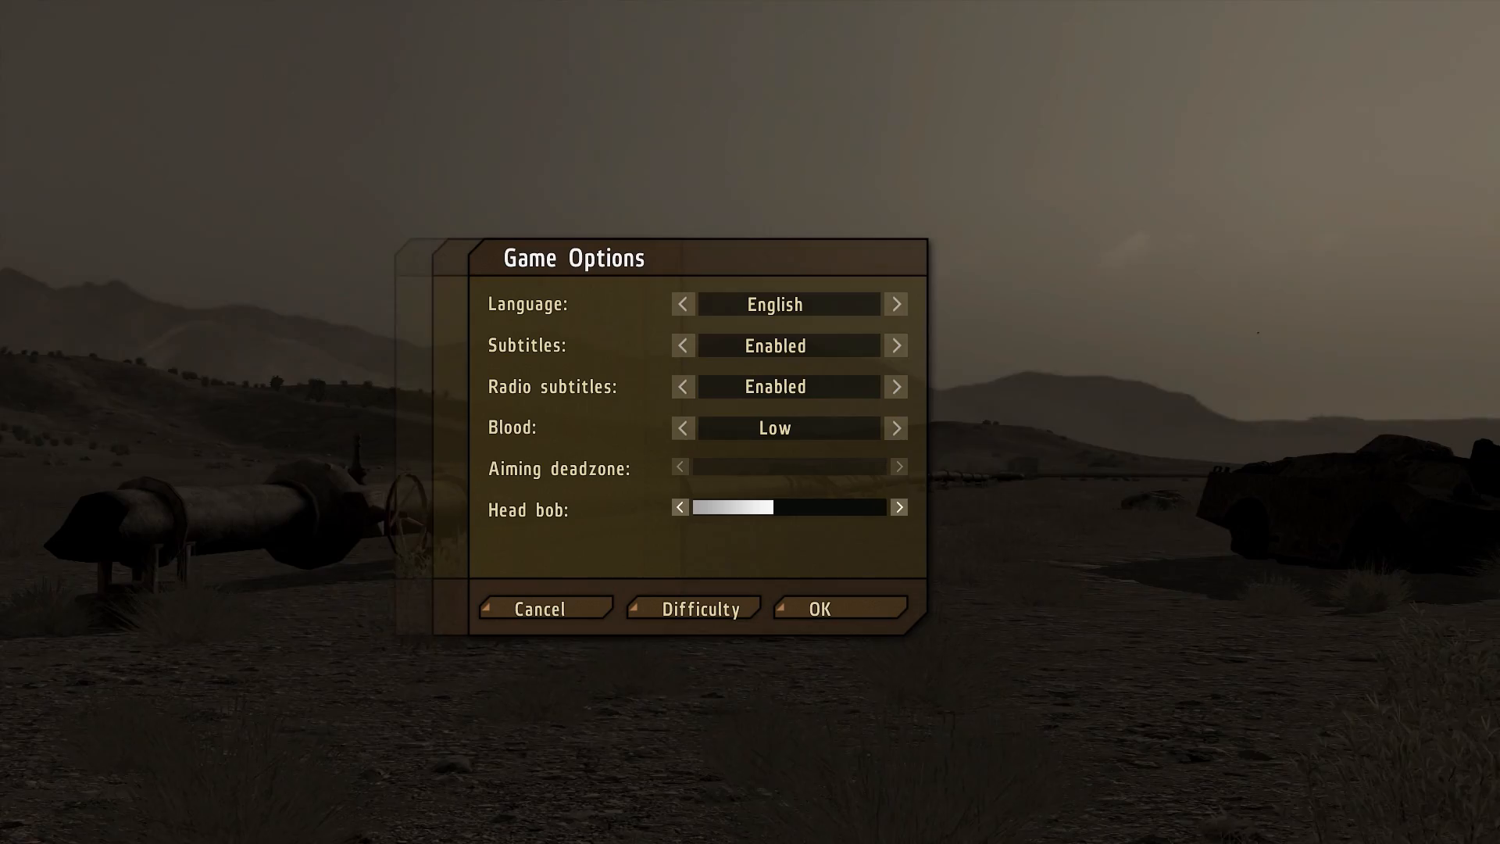
left_click(681, 507)
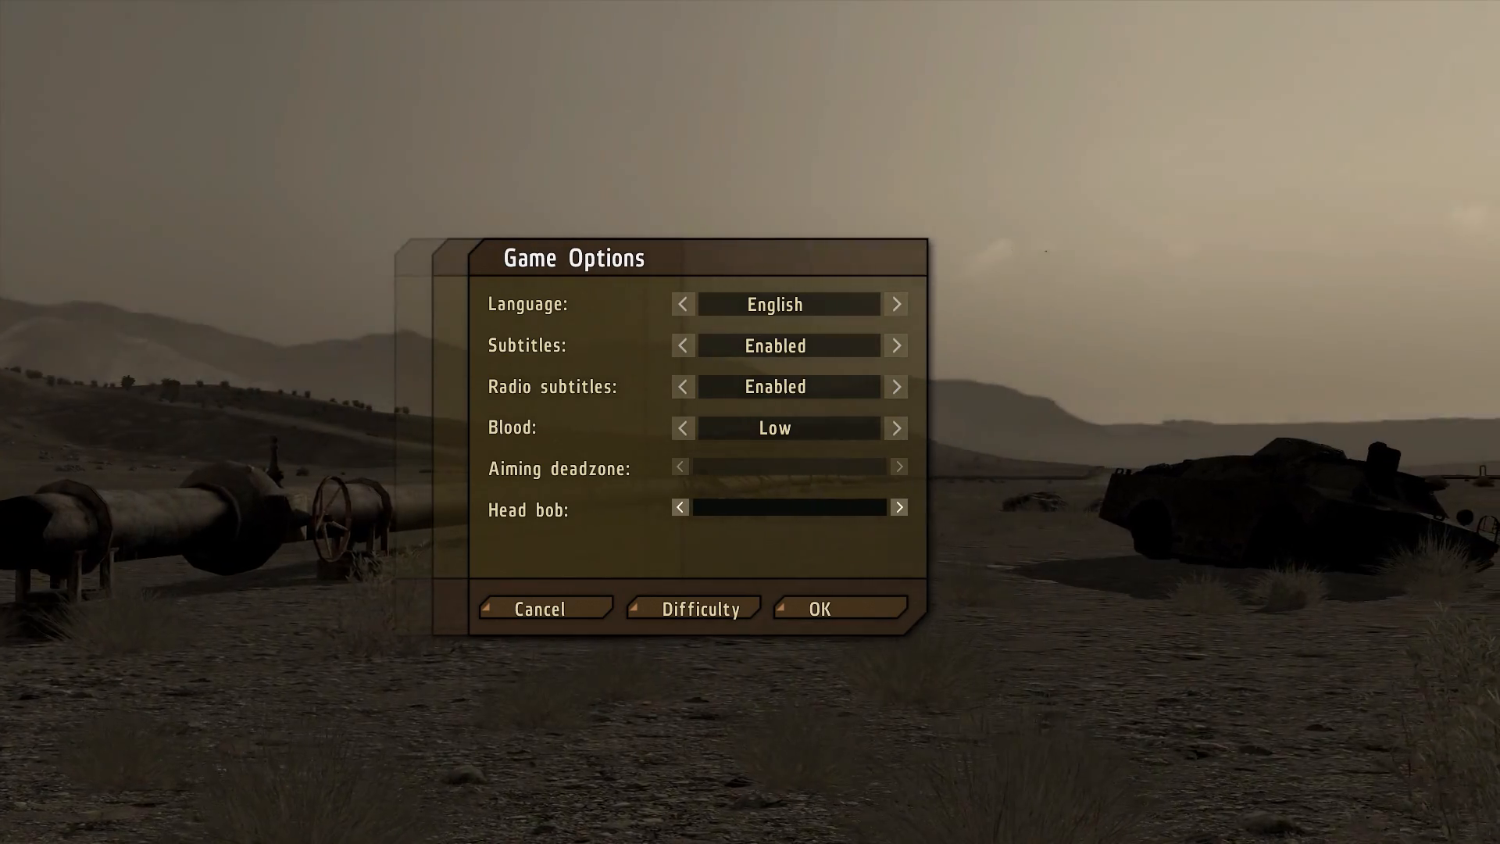
left_click(682, 345)
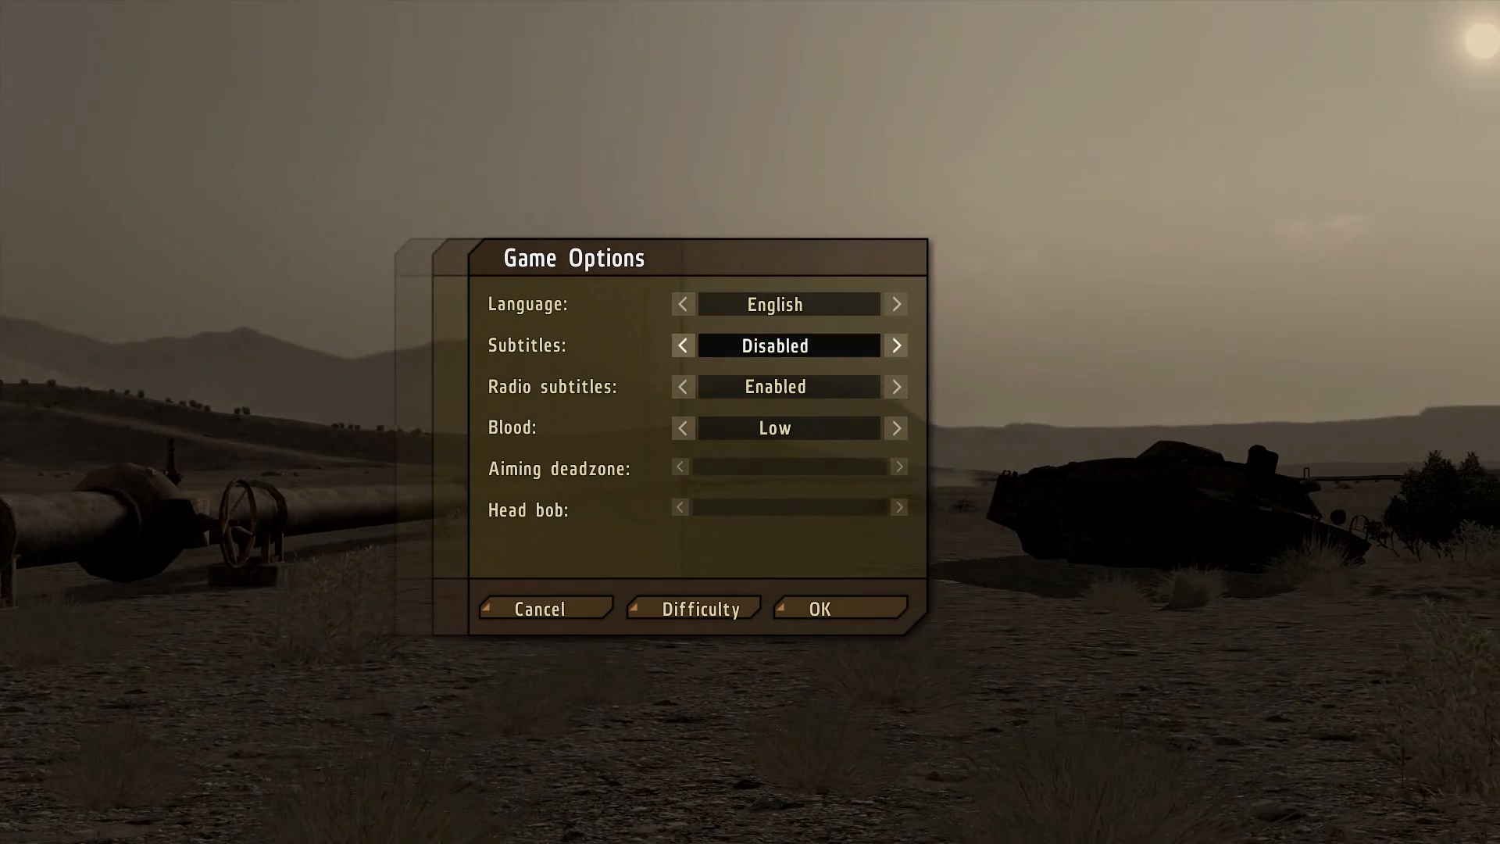
left_click(682, 387)
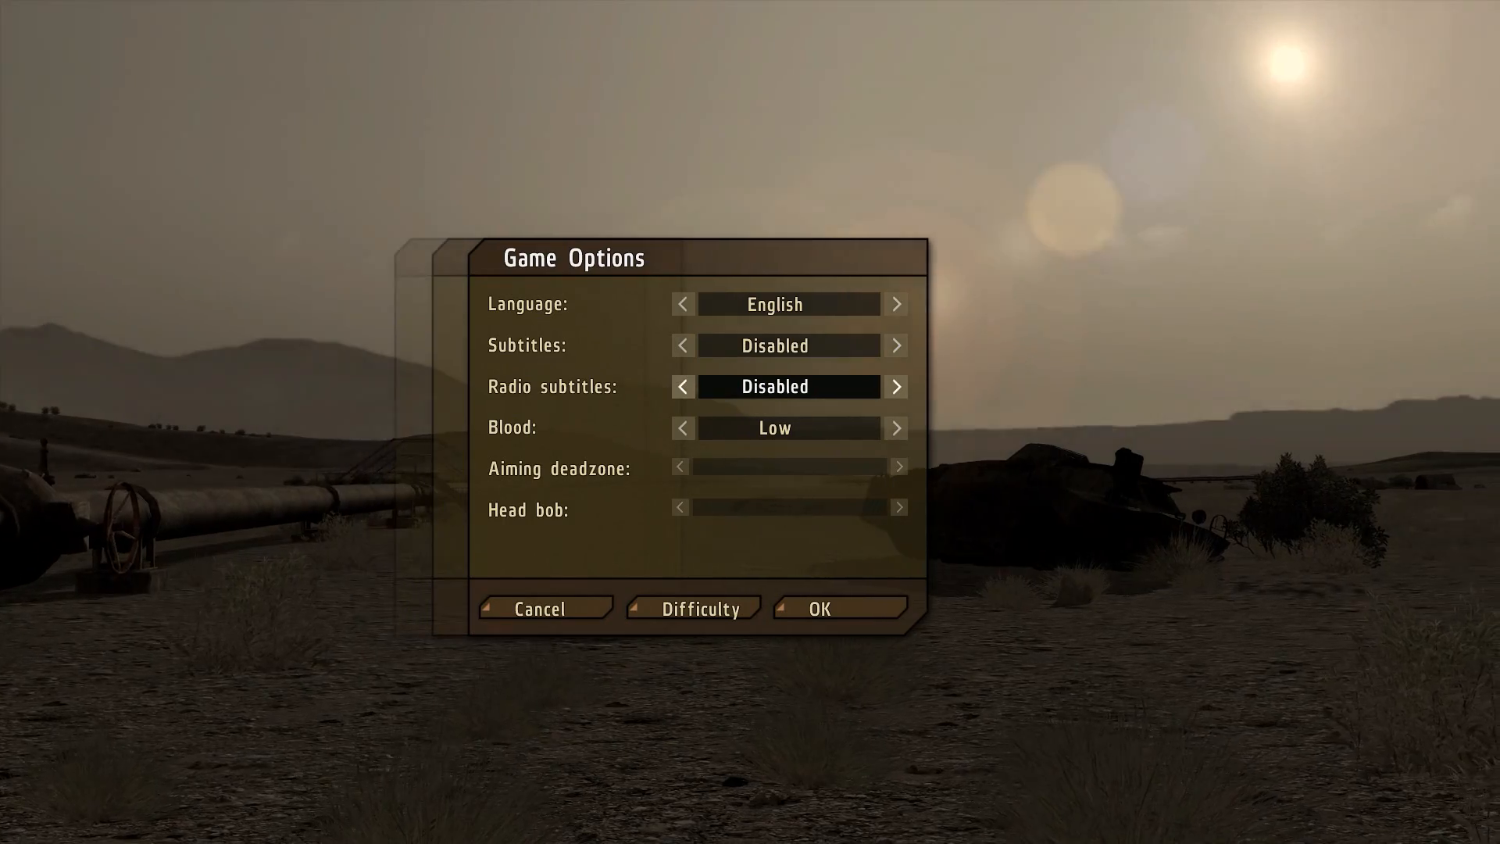
left_click(541, 609)
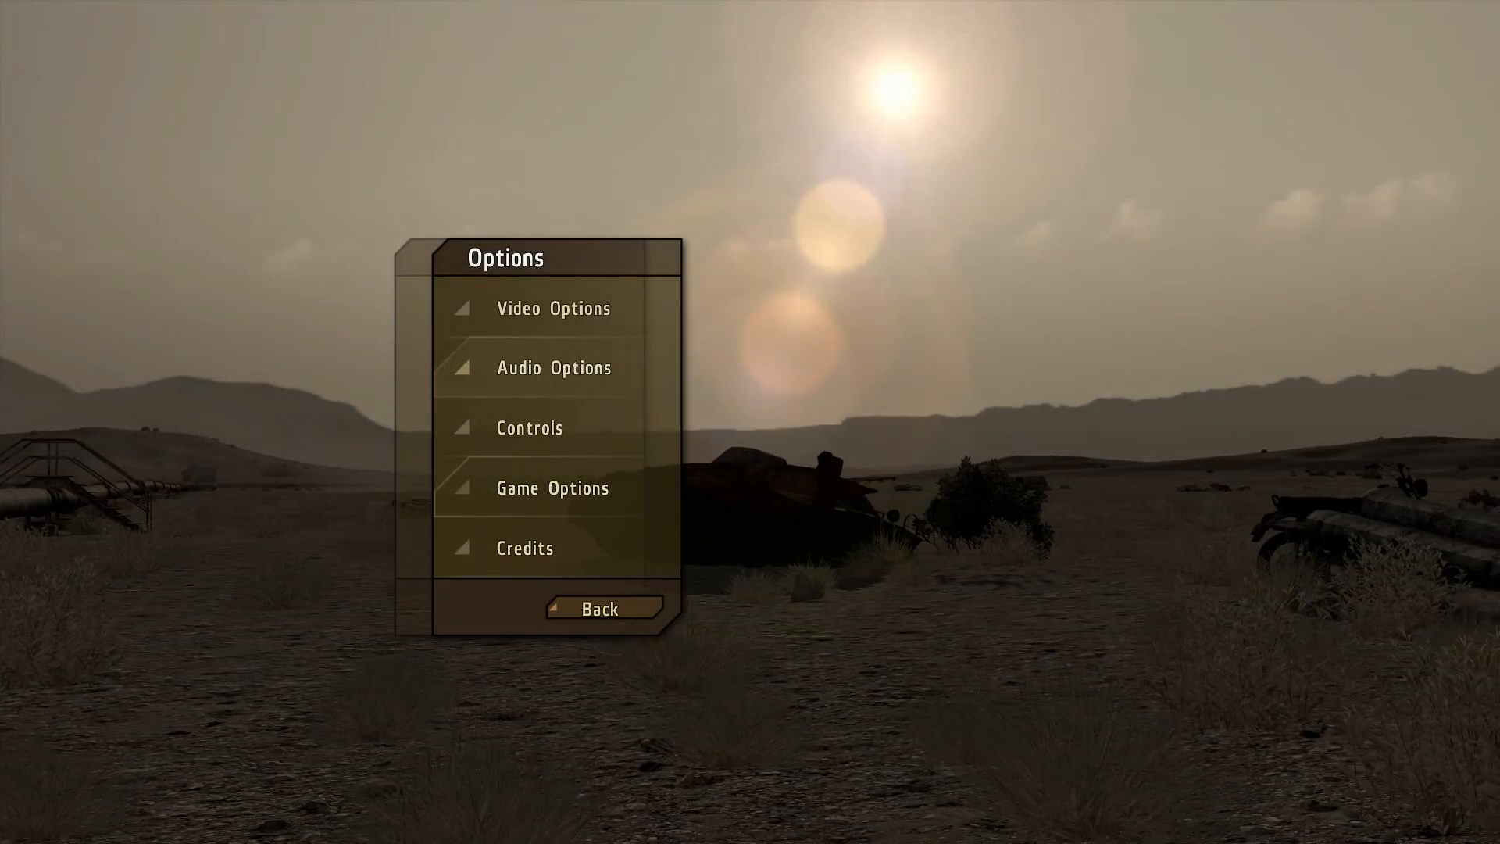
- Open Video Options and expand the advanced video settings
left_click(549, 307)
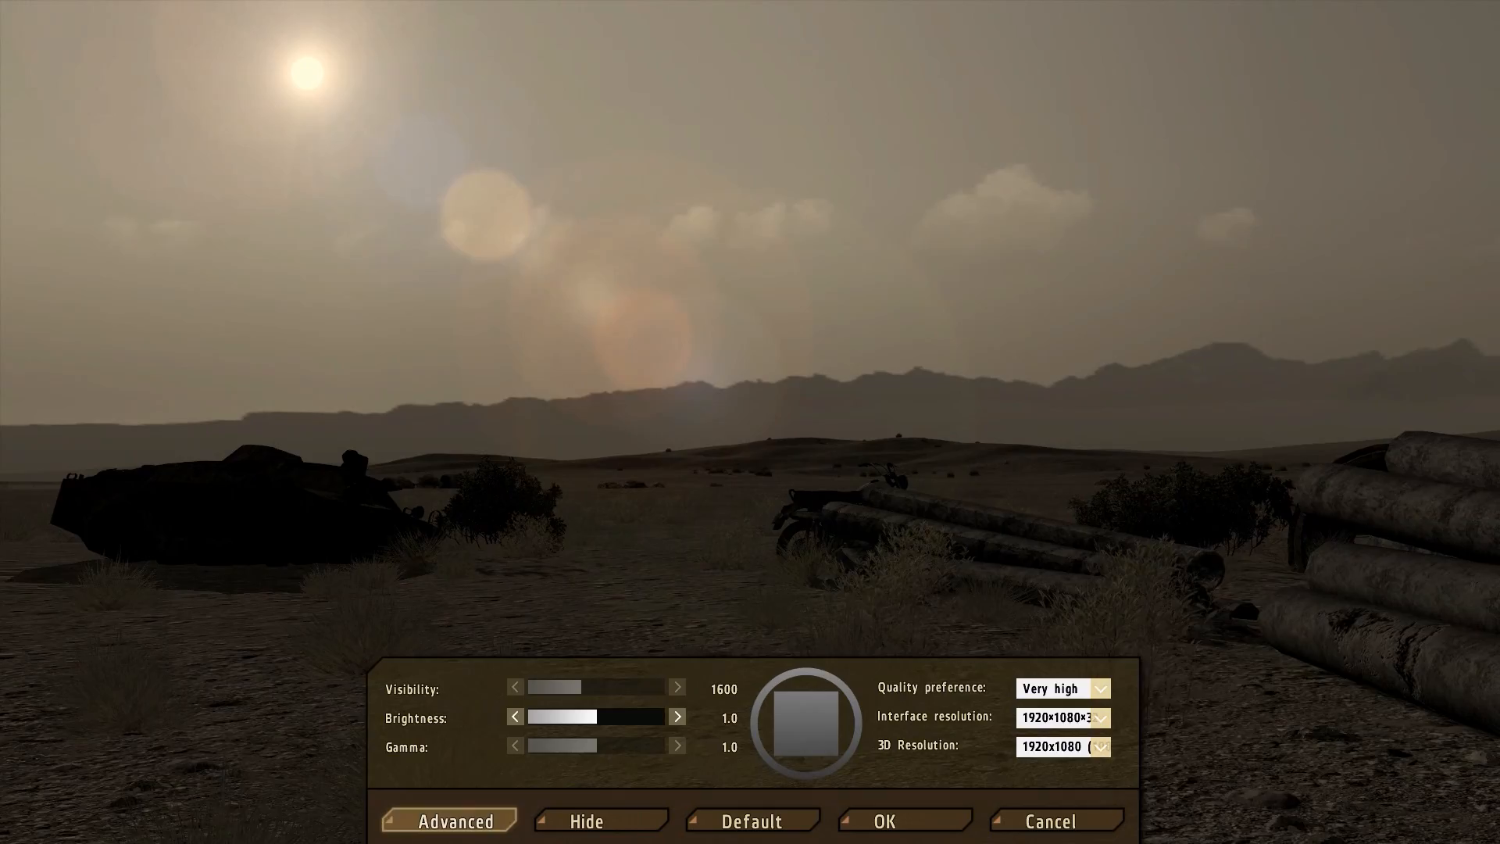
left_click(450, 840)
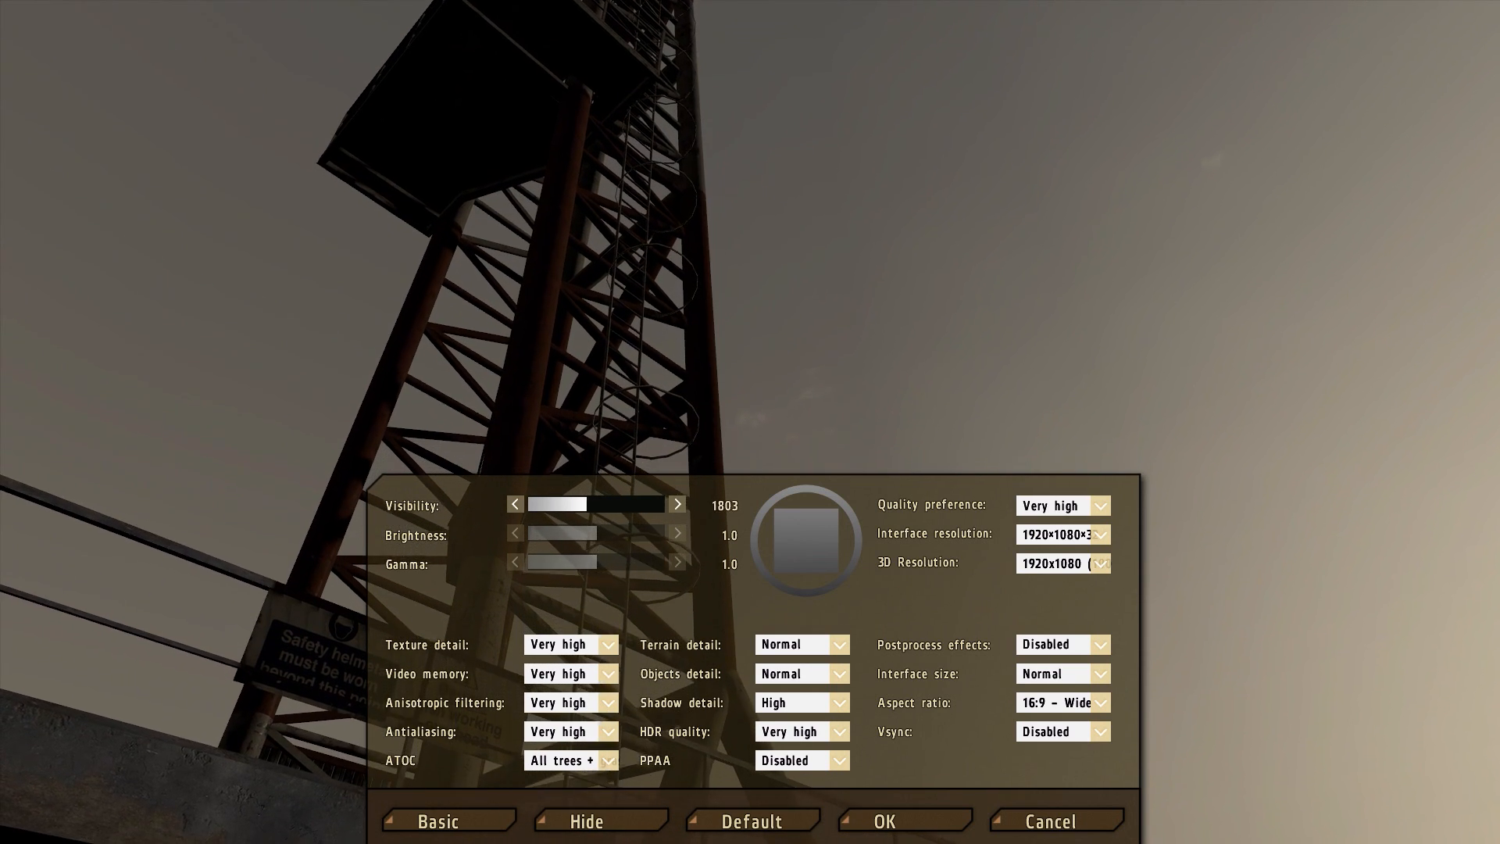
- Set visibility 1600, brightness 0.9, video memory Default, and disable antialiasing
left_click(515, 504)
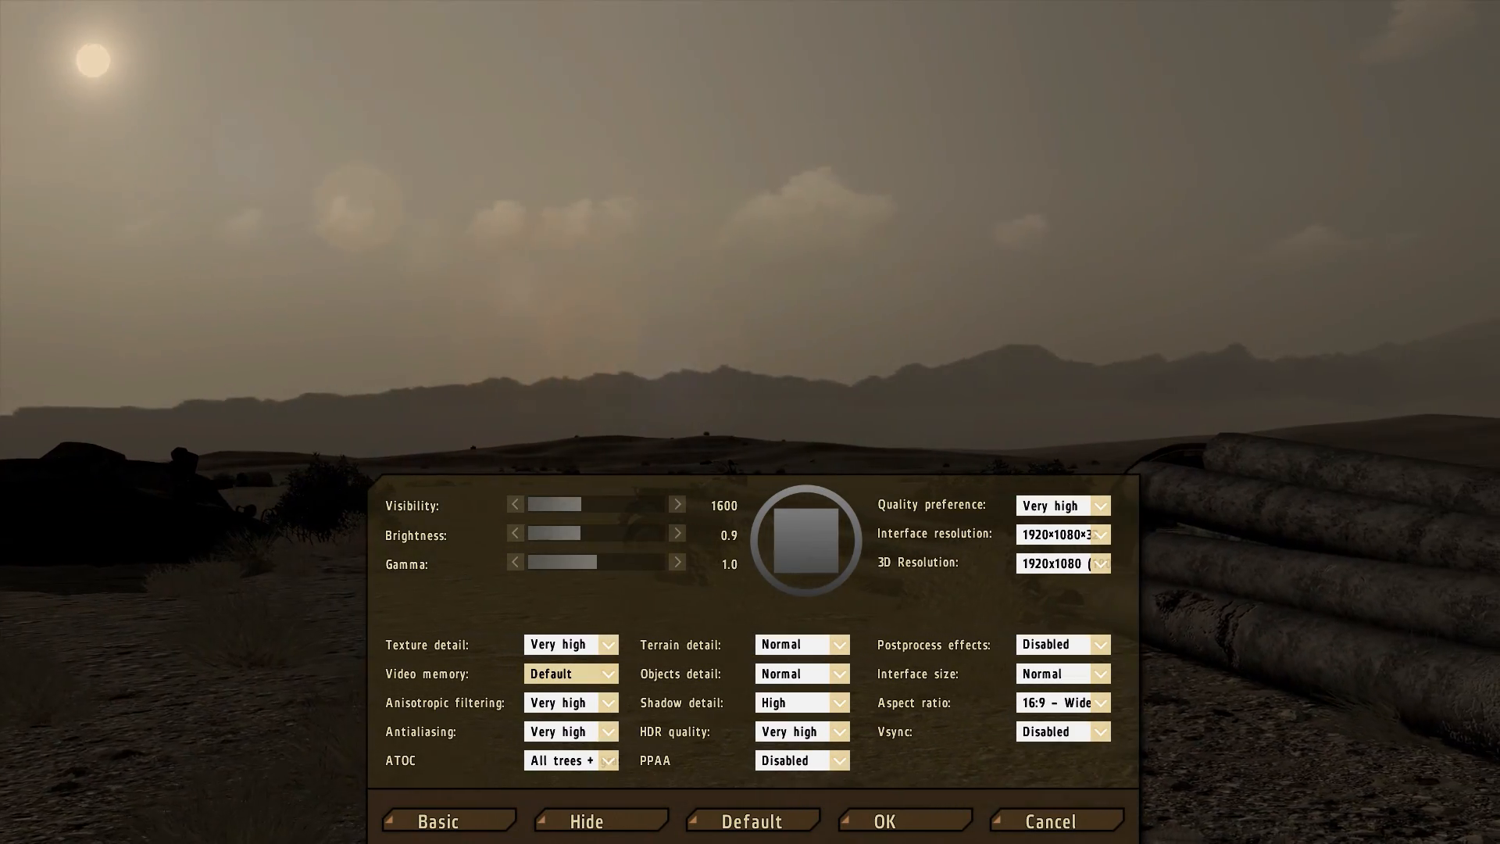
left_click(571, 645)
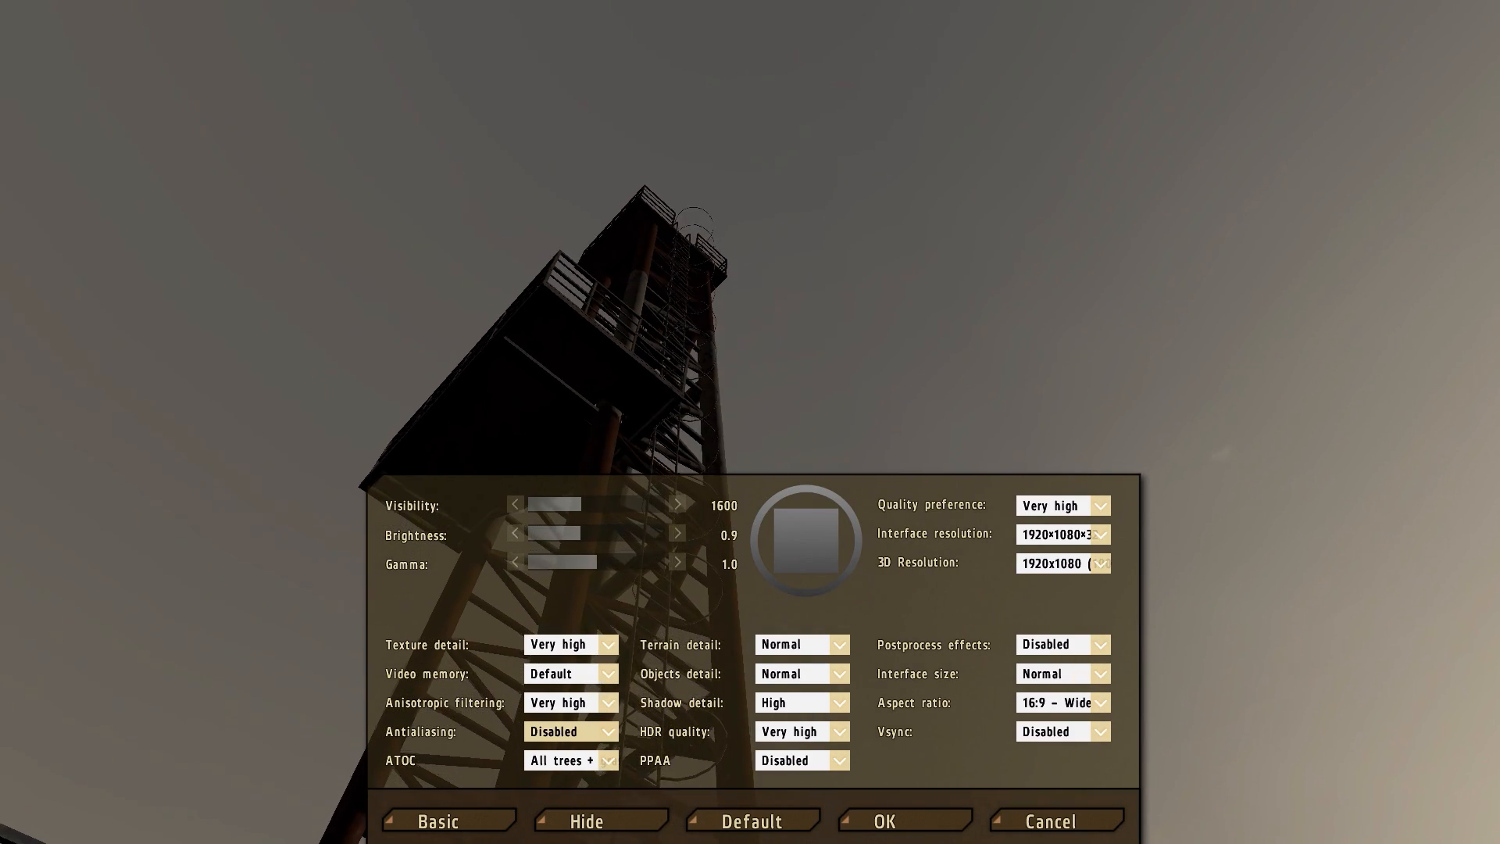
- Disable ATOC for trees and drop terrain detail to Very low
left_click(609, 760)
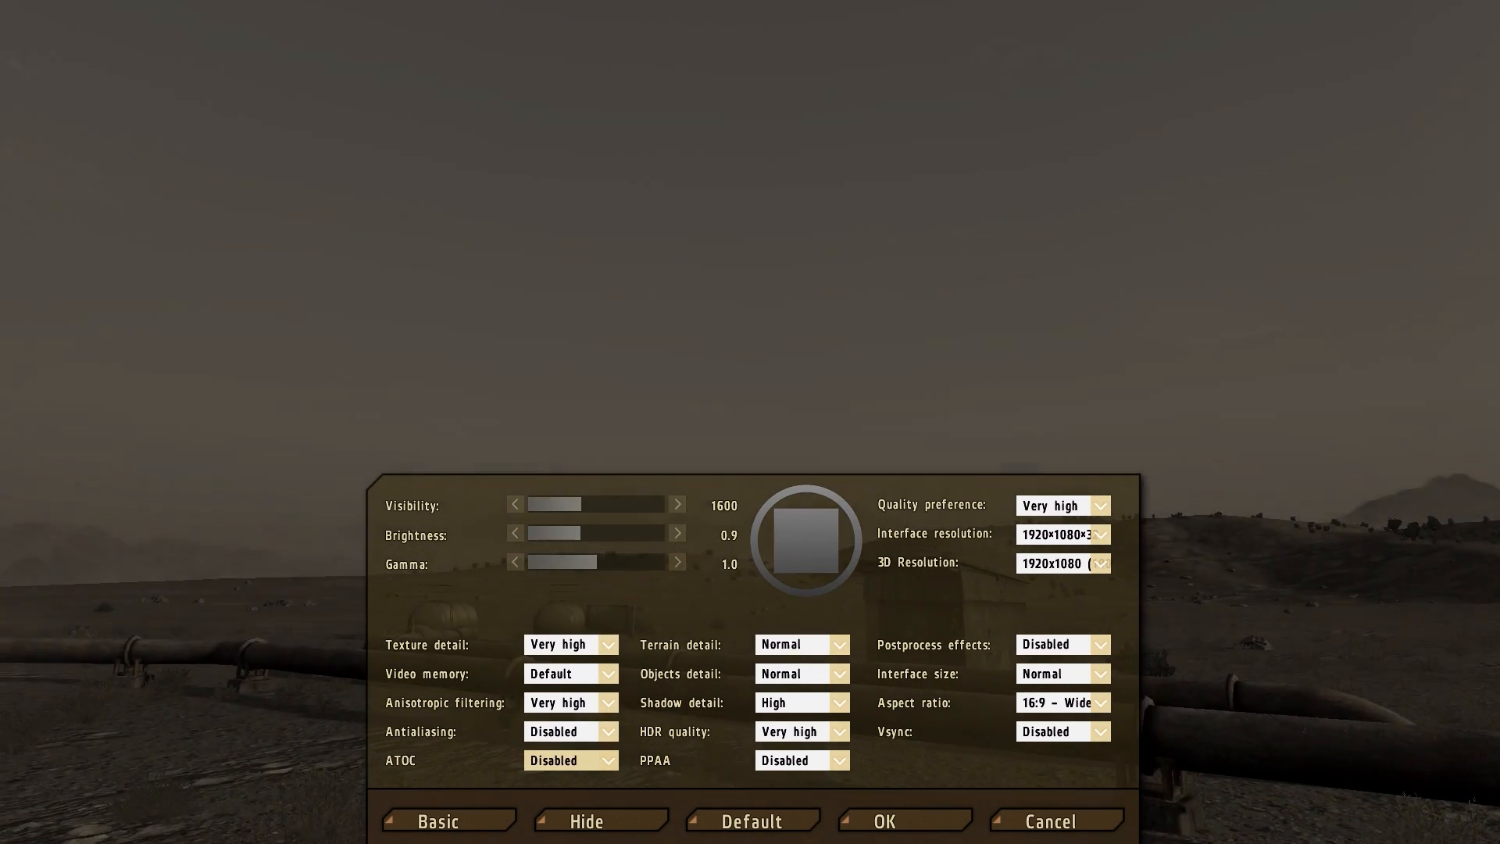
left_click(801, 644)
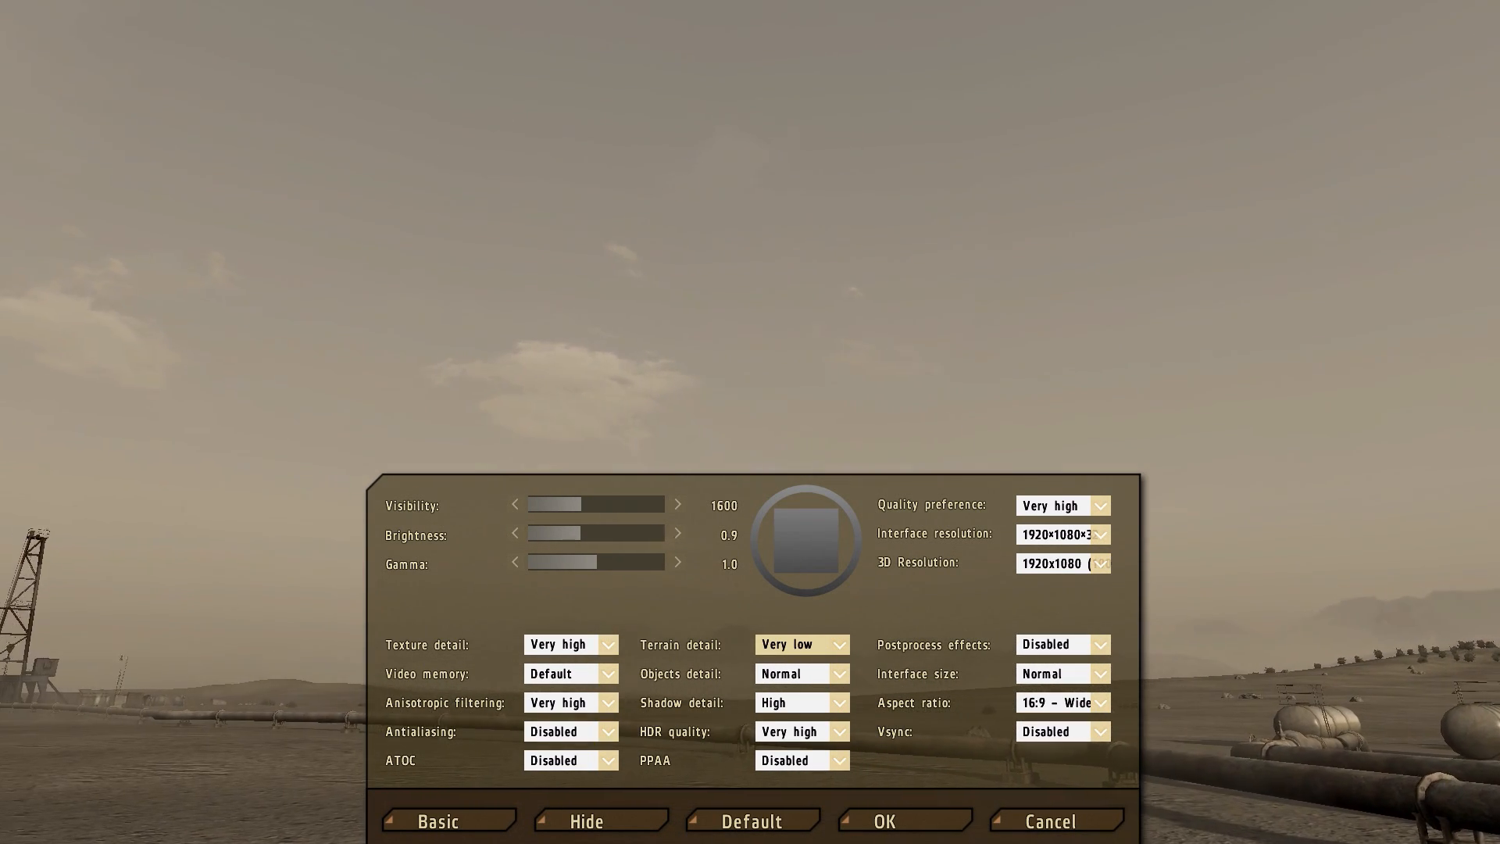
- Raise objects detail to Very high in the advanced video settings
left_click(801, 645)
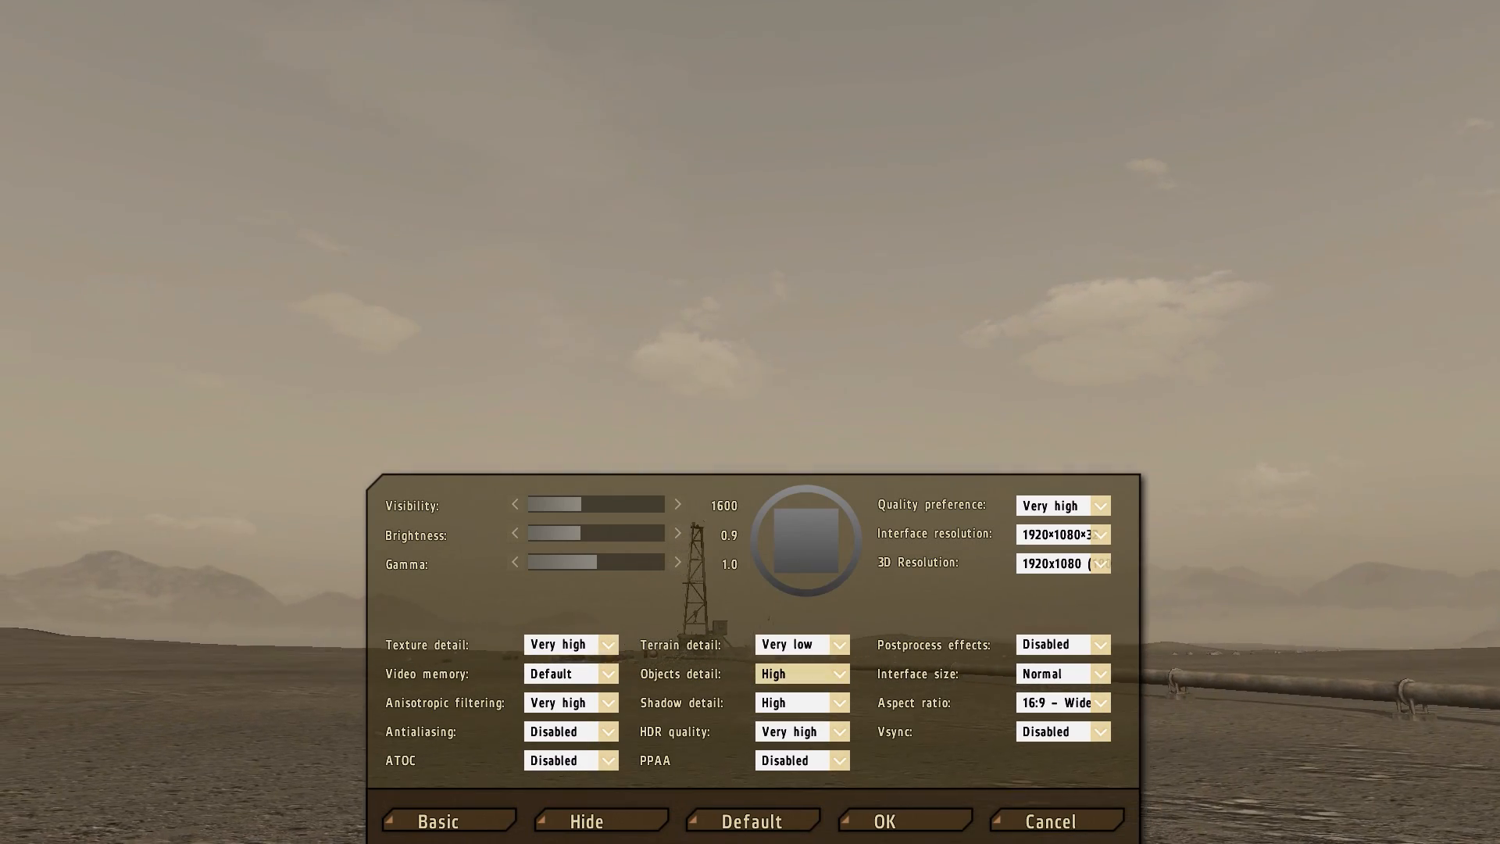
left_click(802, 674)
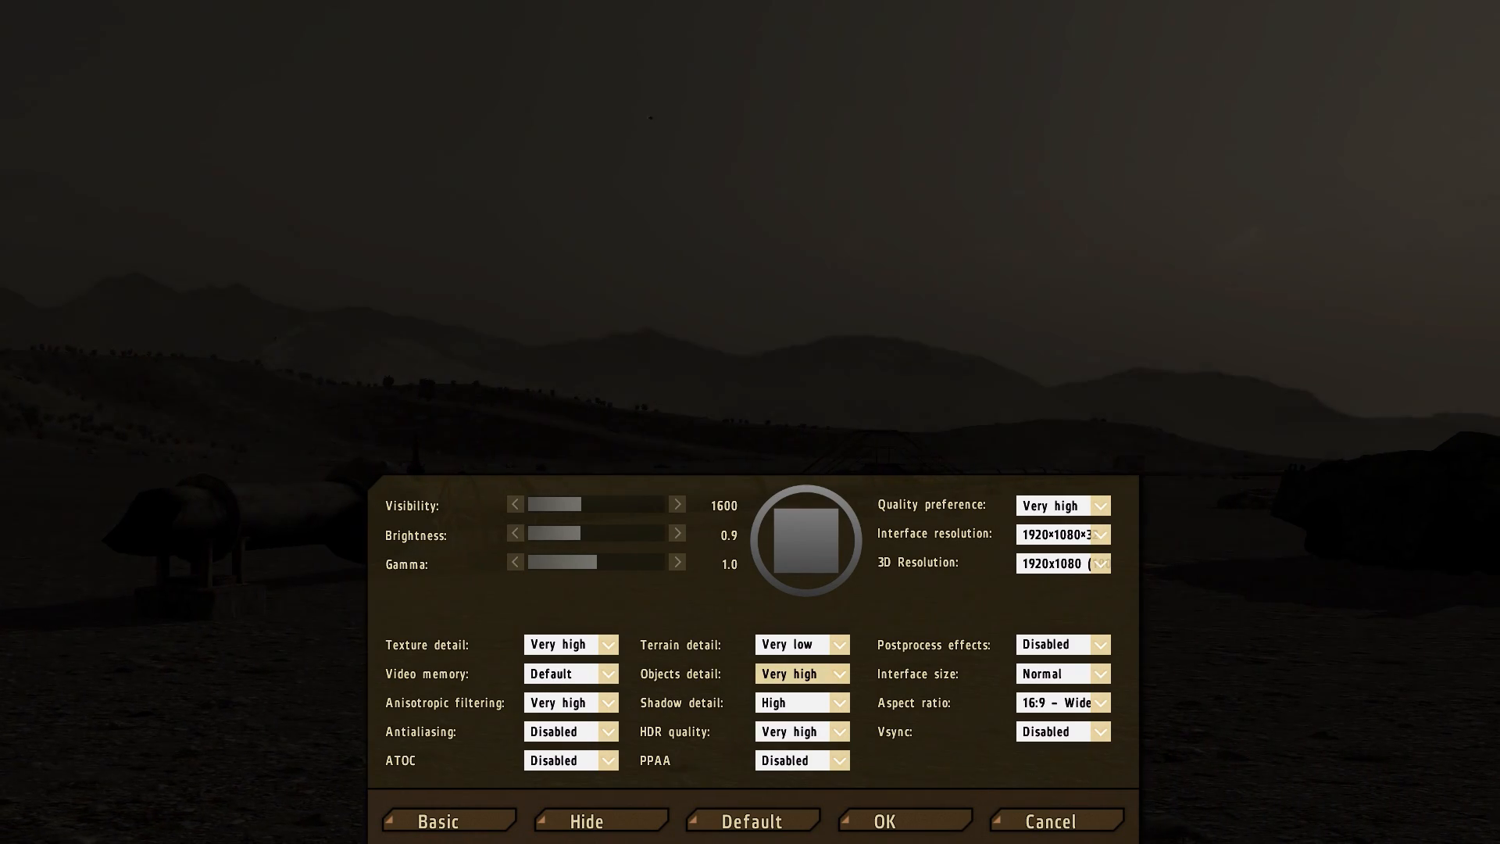
- Disable shadow detail, set HDR quality to Normal and interface size to Very Large
left_click(844, 645)
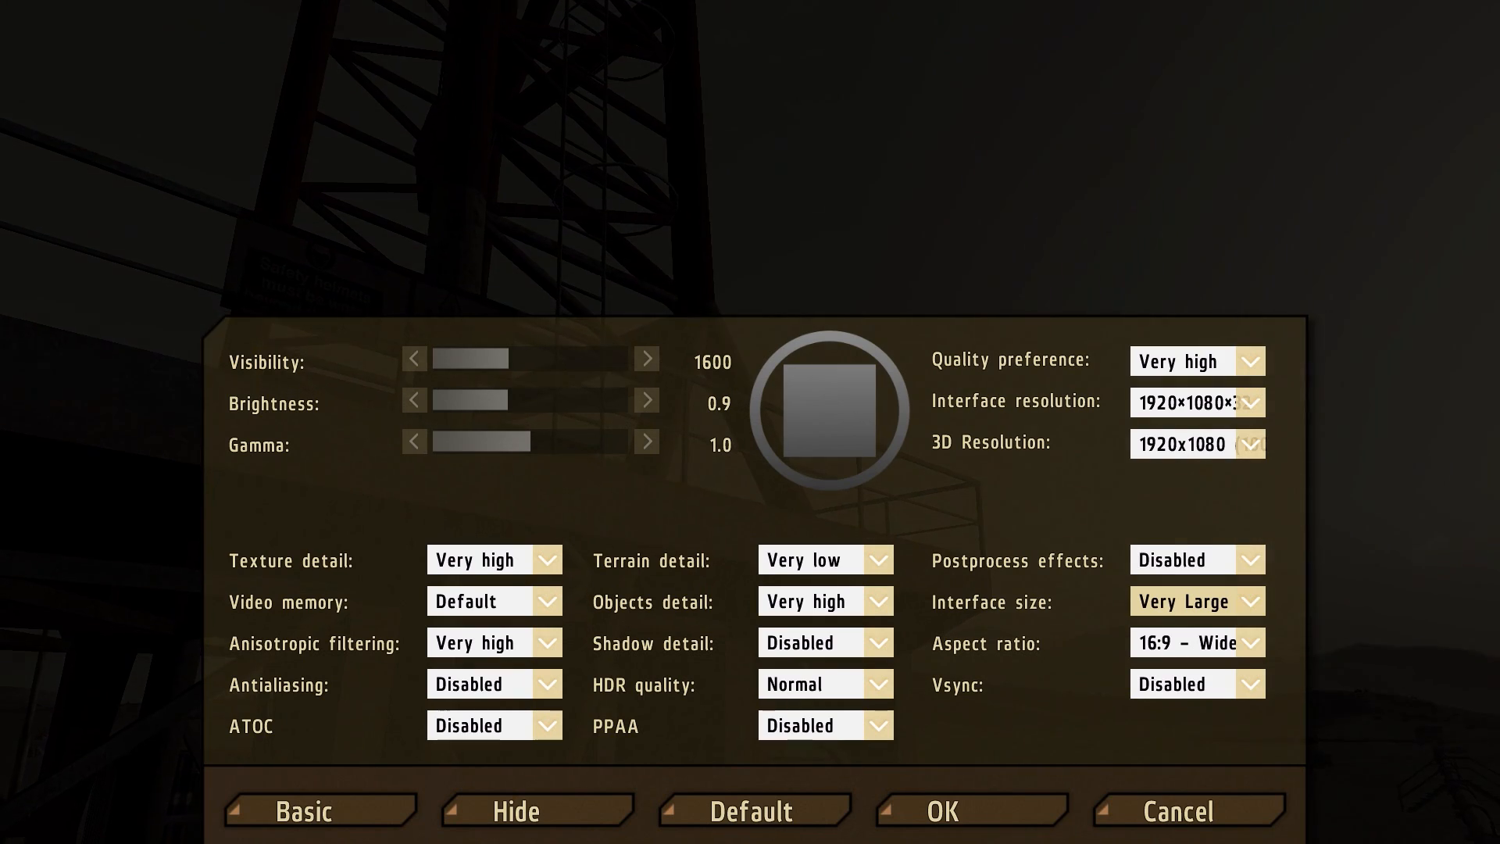
- Keep Vsync disabled and apply the video settings, bringing up the restart notice
left_click(1249, 601)
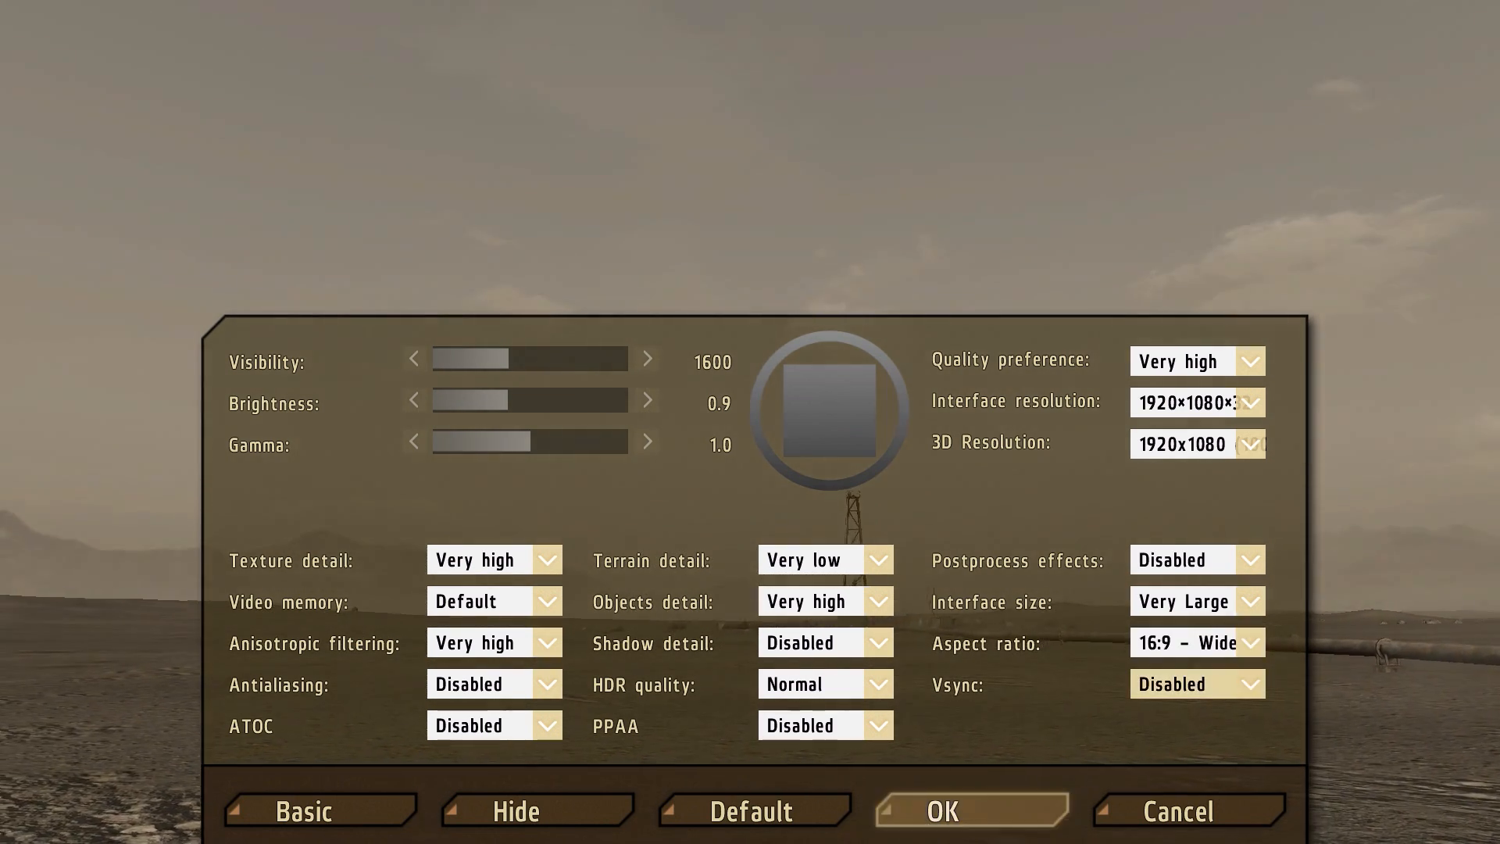
left_click(951, 830)
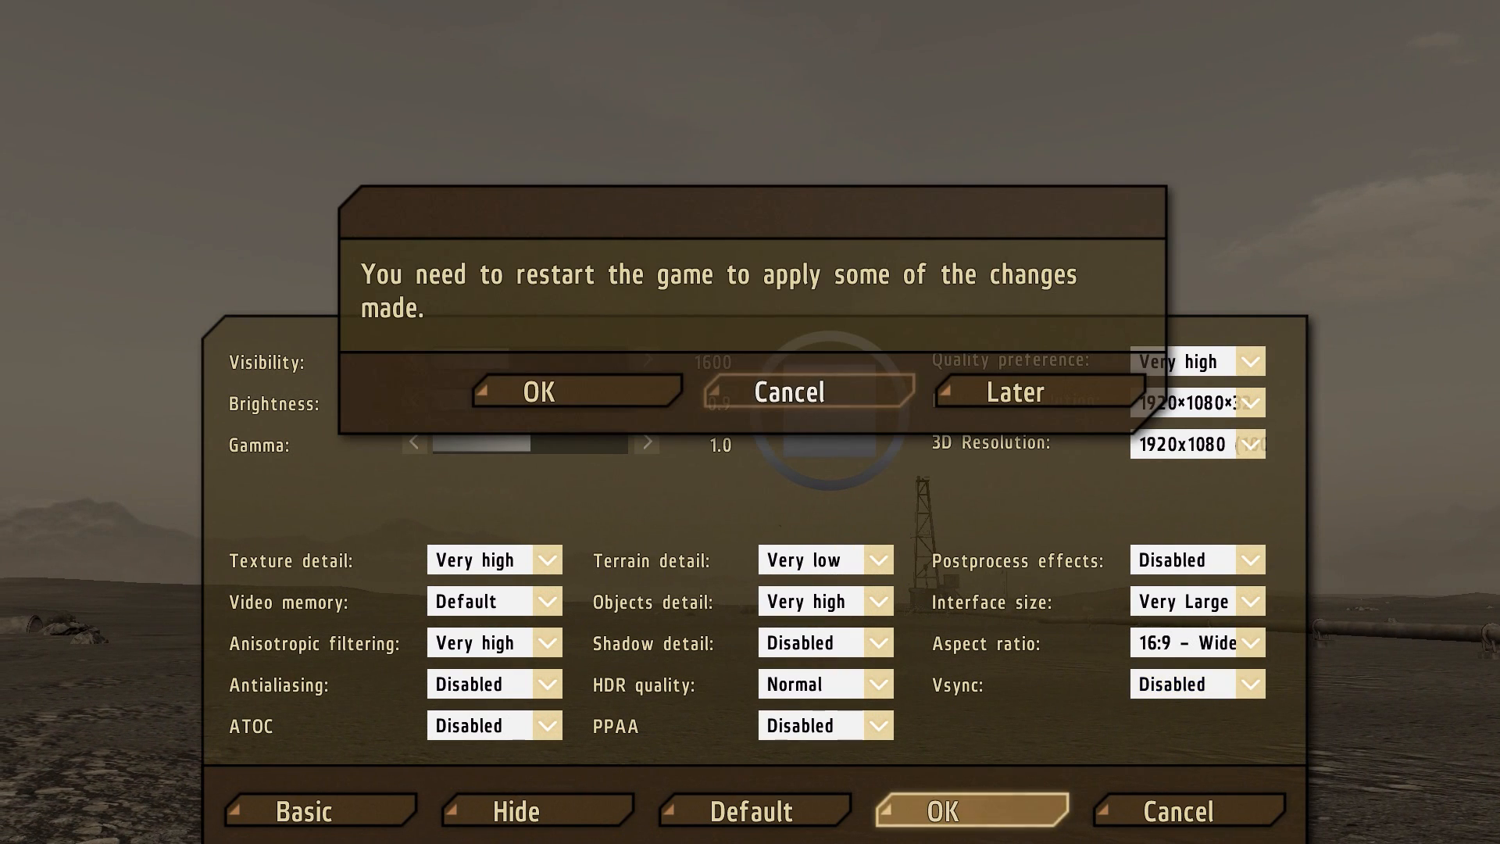